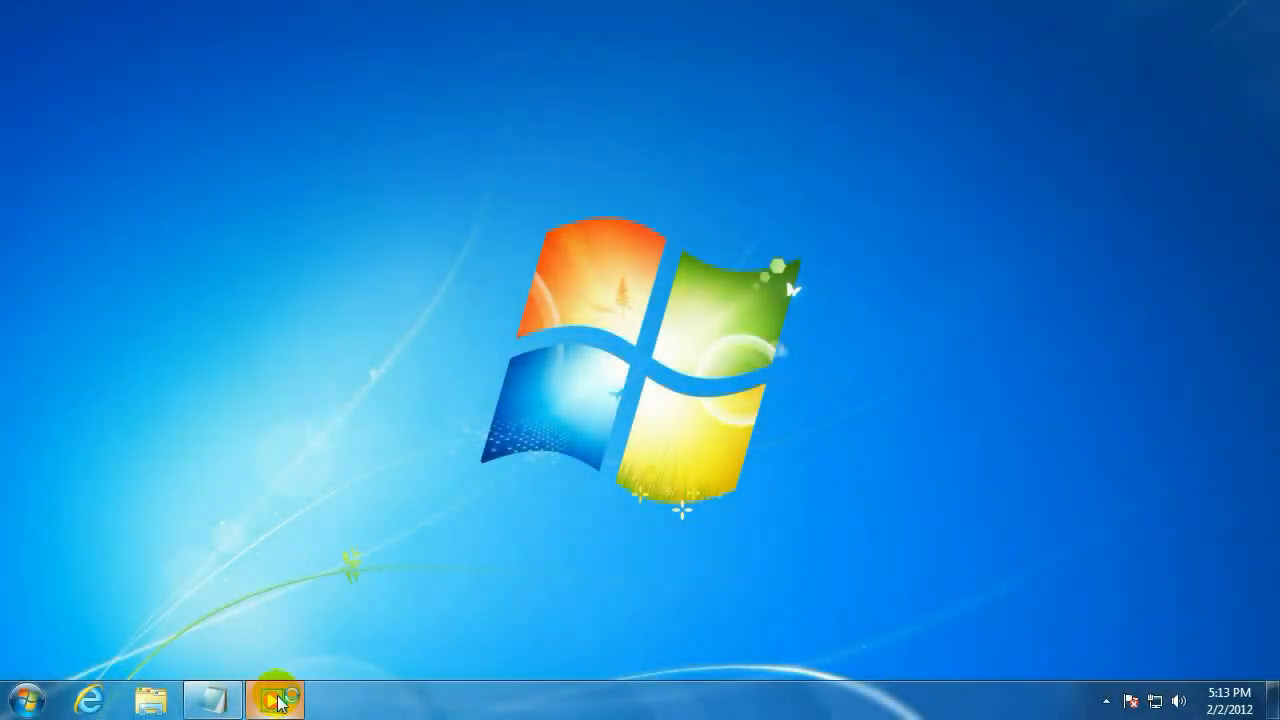
- Launch Windows Media Player from the taskbar
{"action": "left_click", "coordinate": [275, 699]}
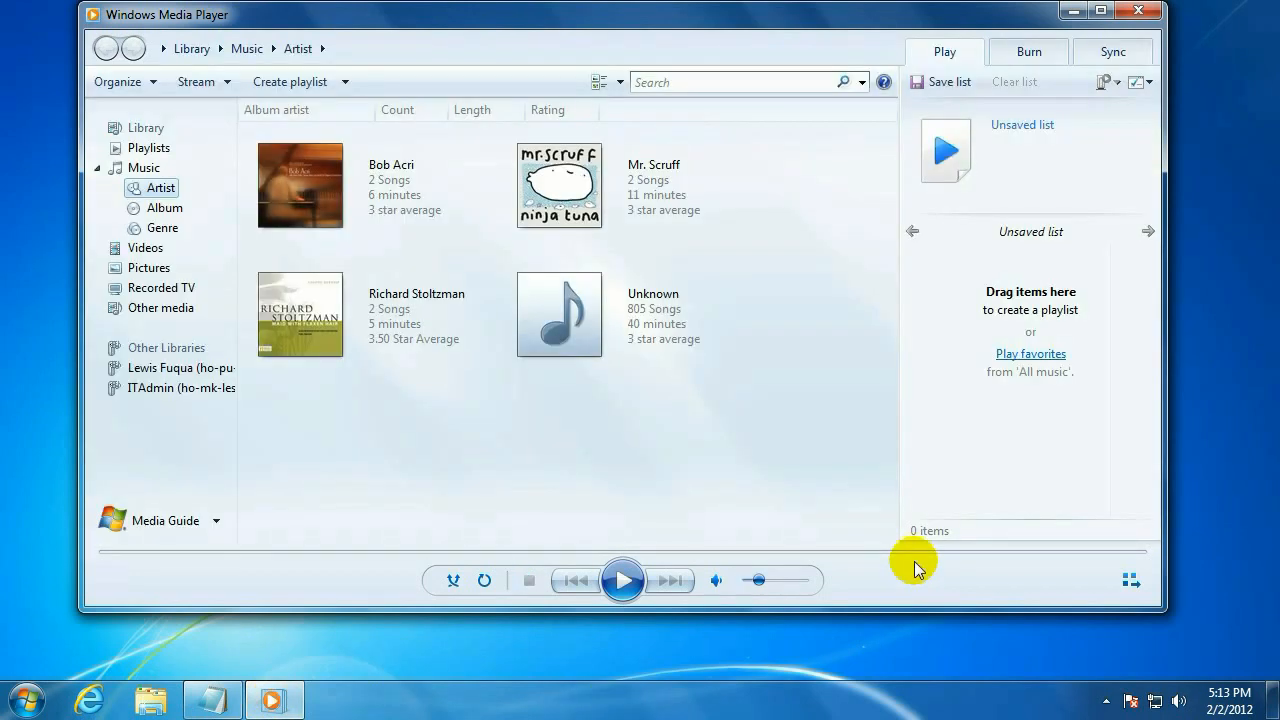
{"action": "mouse_move", "coordinate": [870, 568]}
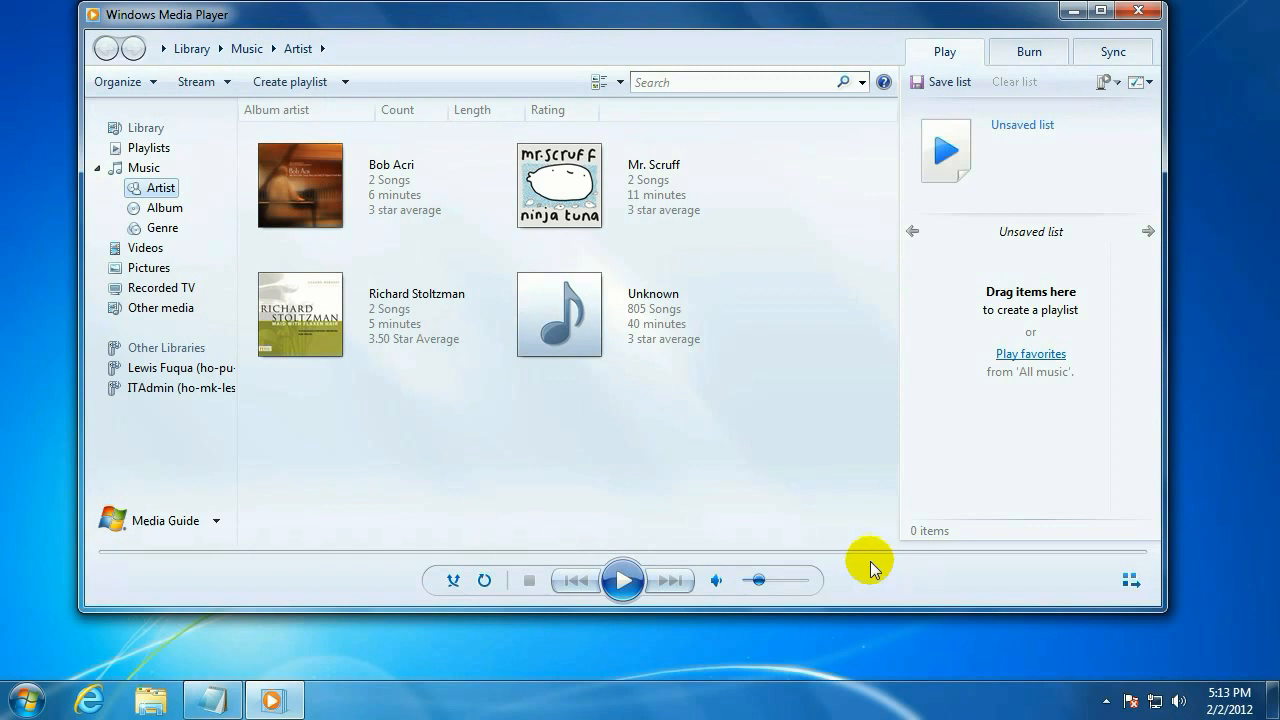
{"action": "mouse_move", "coordinate": [1028, 52]}
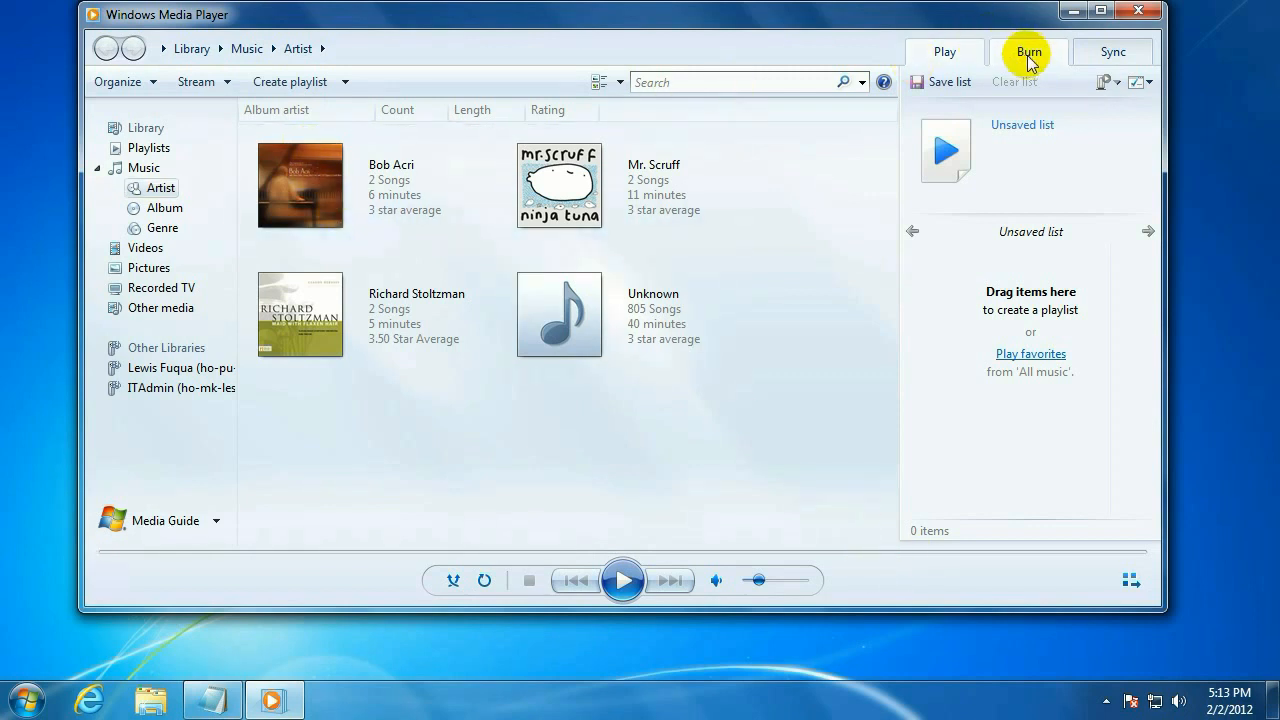
- Switch to the Burn tab to build the six-song audio CD burn list
{"action": "left_click", "coordinate": [1028, 51]}
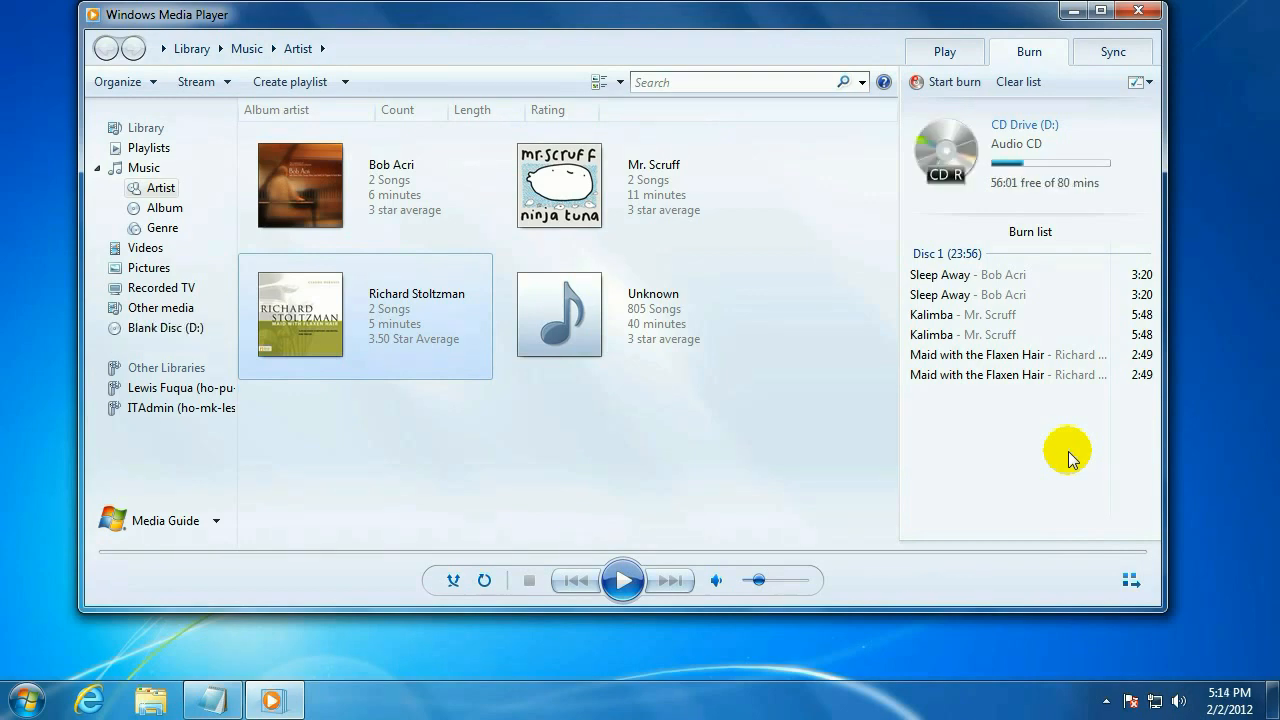
{"action": "mouse_move", "coordinate": [1025, 411]}
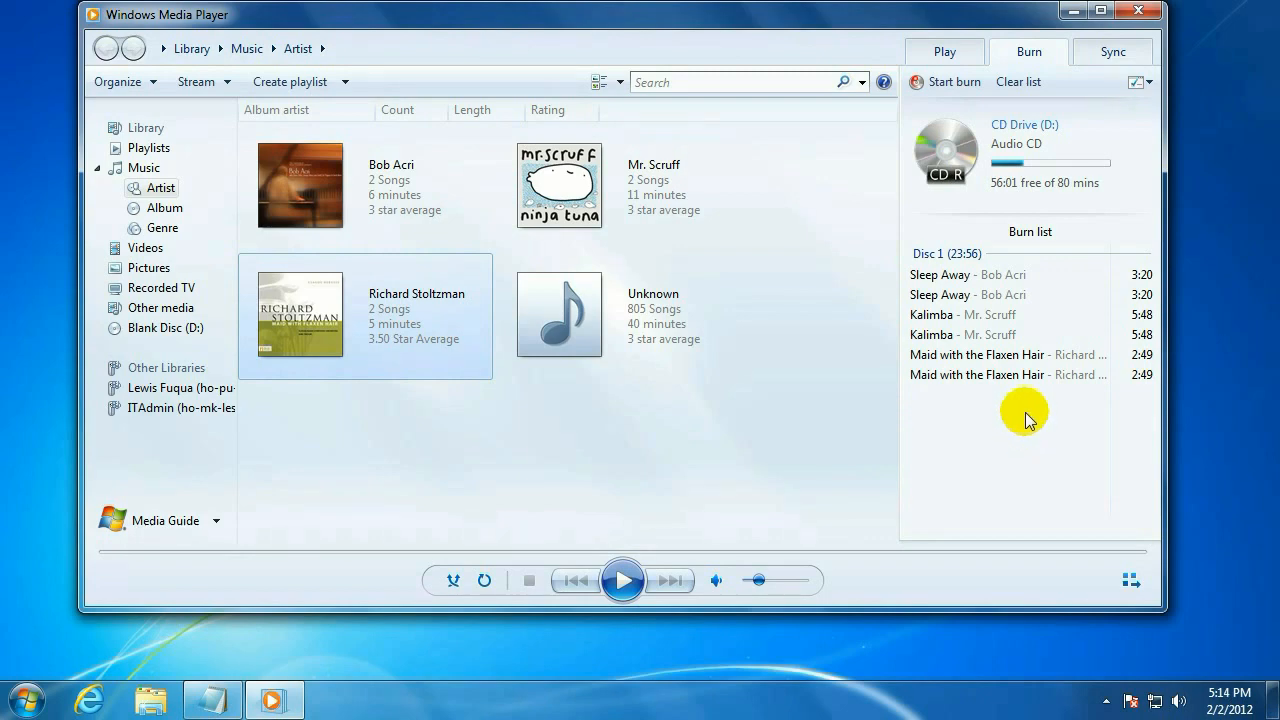
{"action": "mouse_move", "coordinate": [1065, 200]}
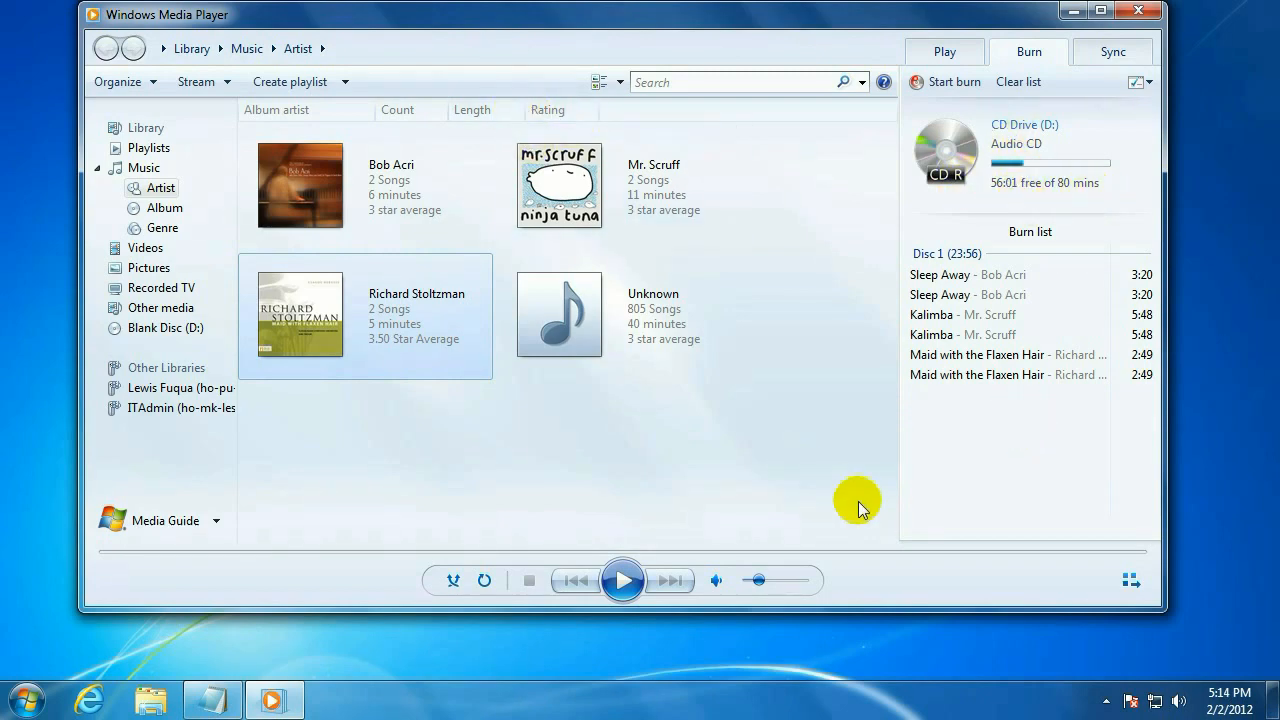
{"action": "mouse_move", "coordinate": [993, 213]}
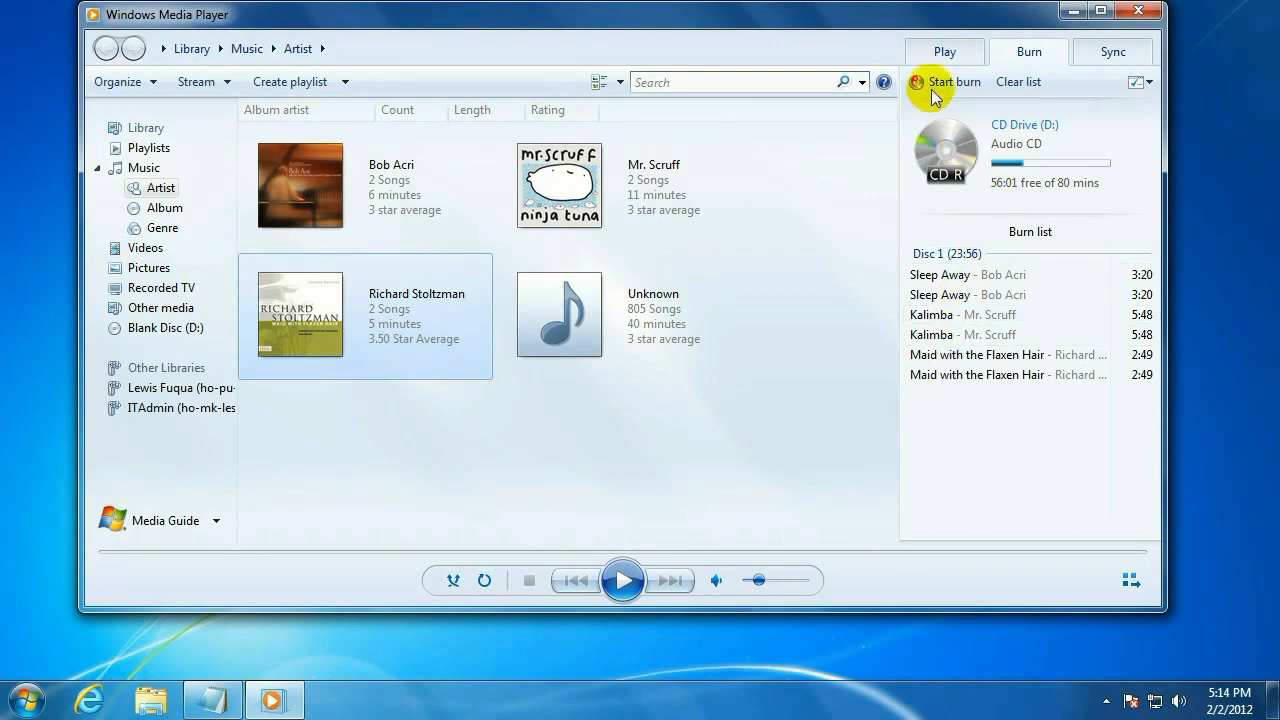
- Start burning the six songs to CD, then close the player after 'Burn complete'
{"action": "left_click", "coordinate": [955, 82]}
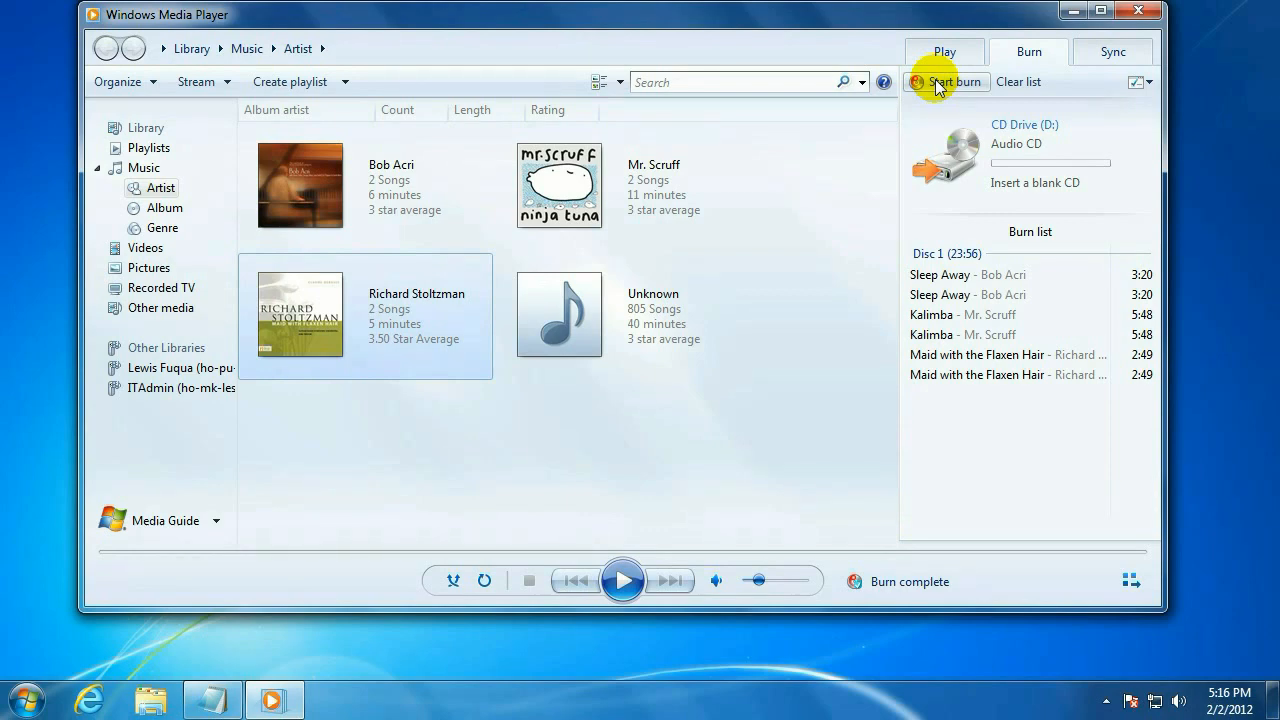
{"action": "mouse_move", "coordinate": [1148, 12]}
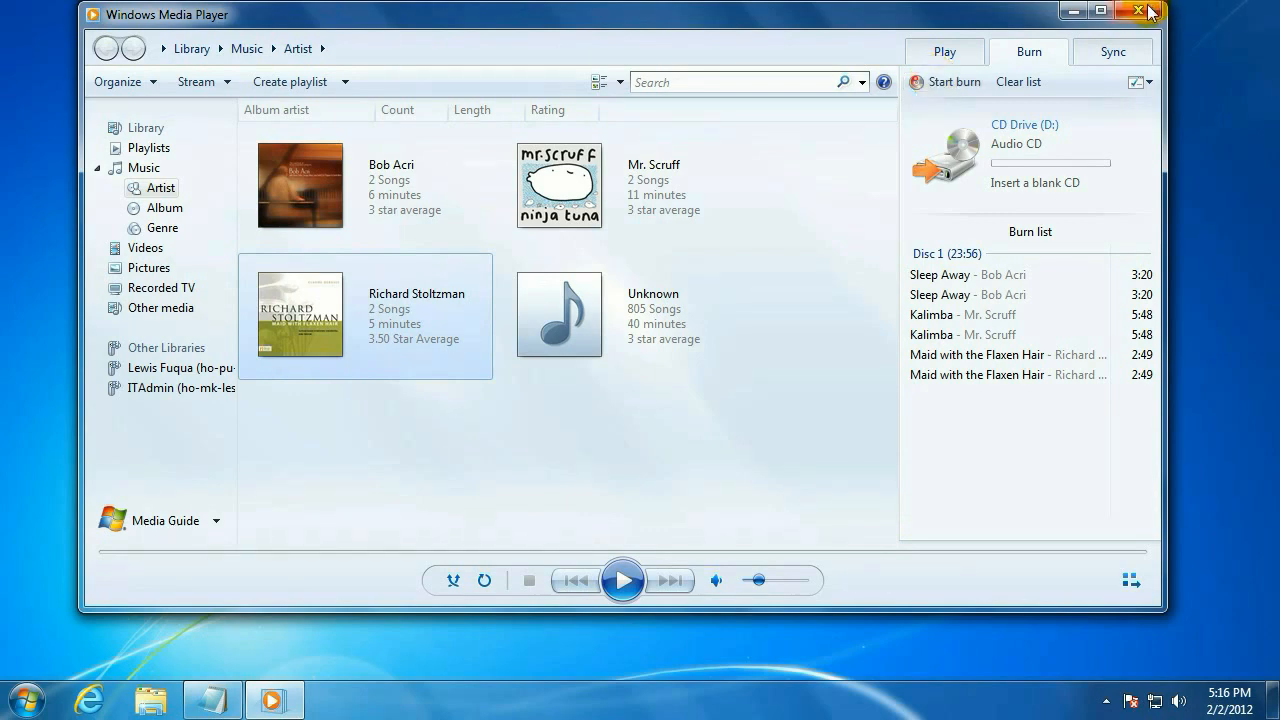
{"action": "mouse_move", "coordinate": [1138, 11]}
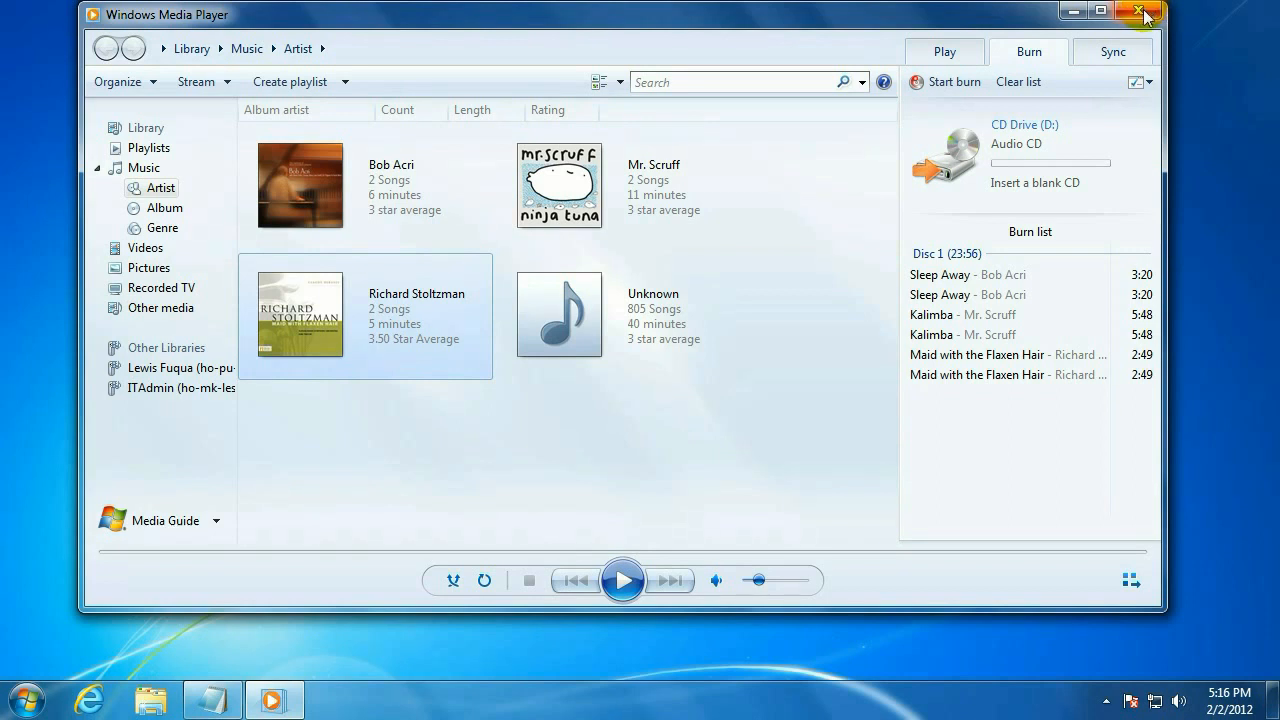
{"action": "left_click", "coordinate": [1144, 13]}
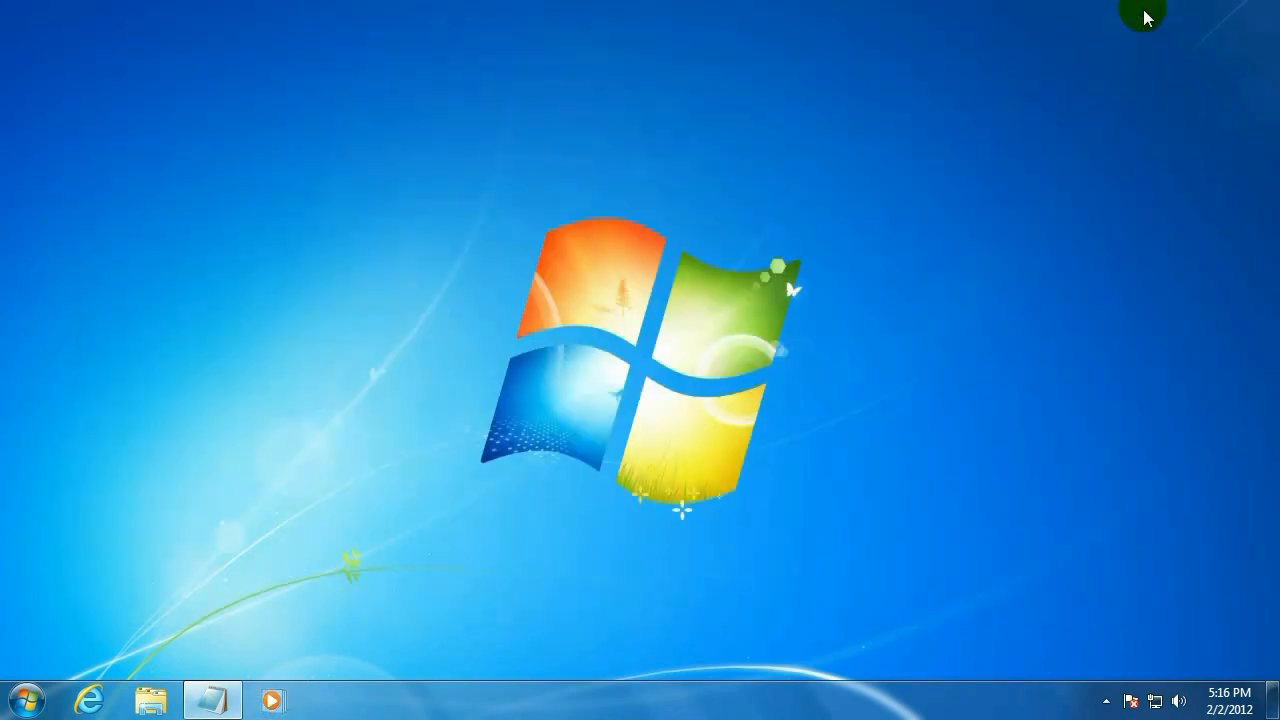